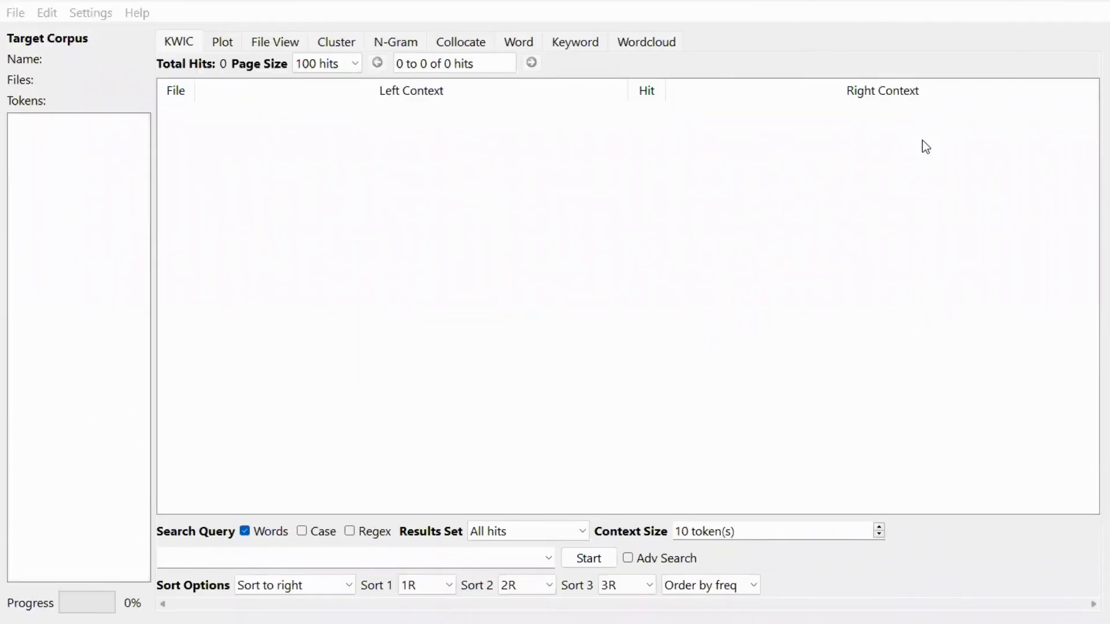
mouse_move(918, 167)
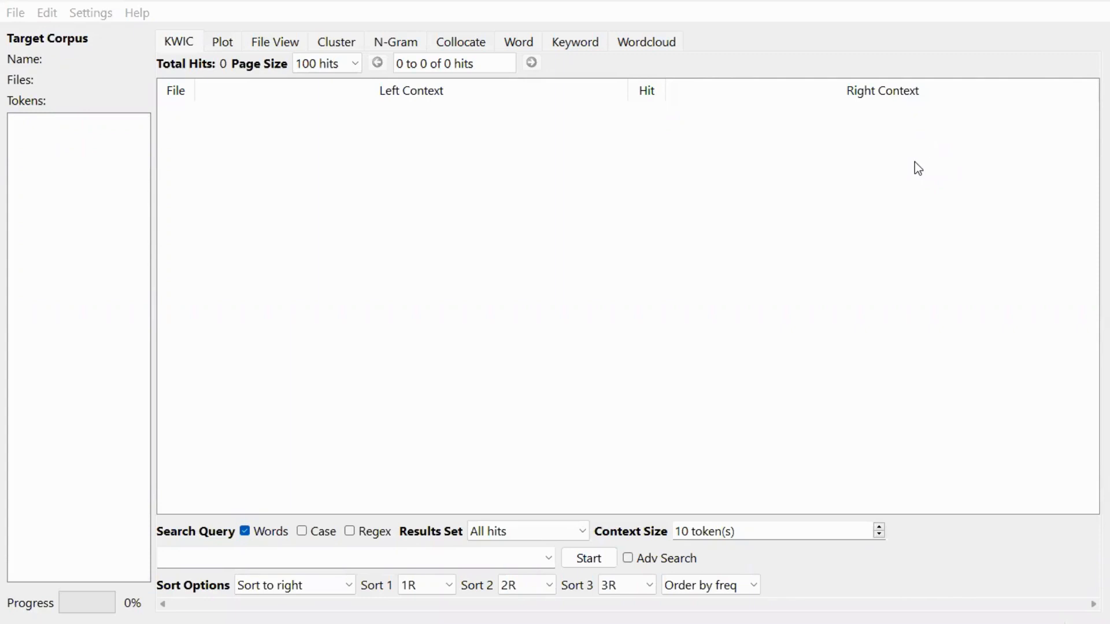
mouse_move(916, 171)
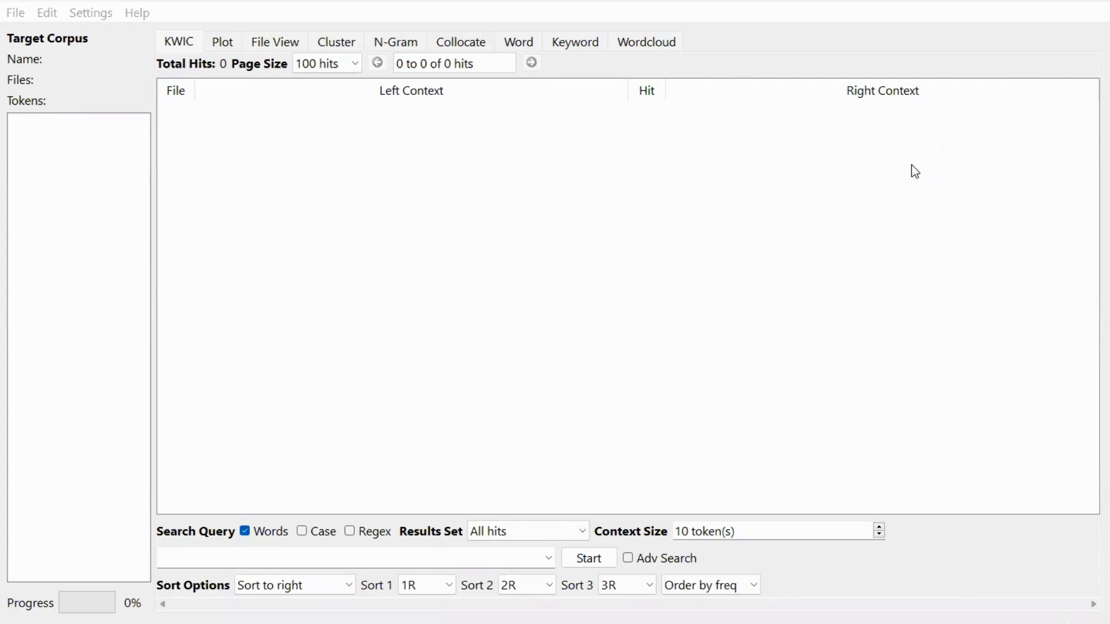
mouse_move(963, 186)
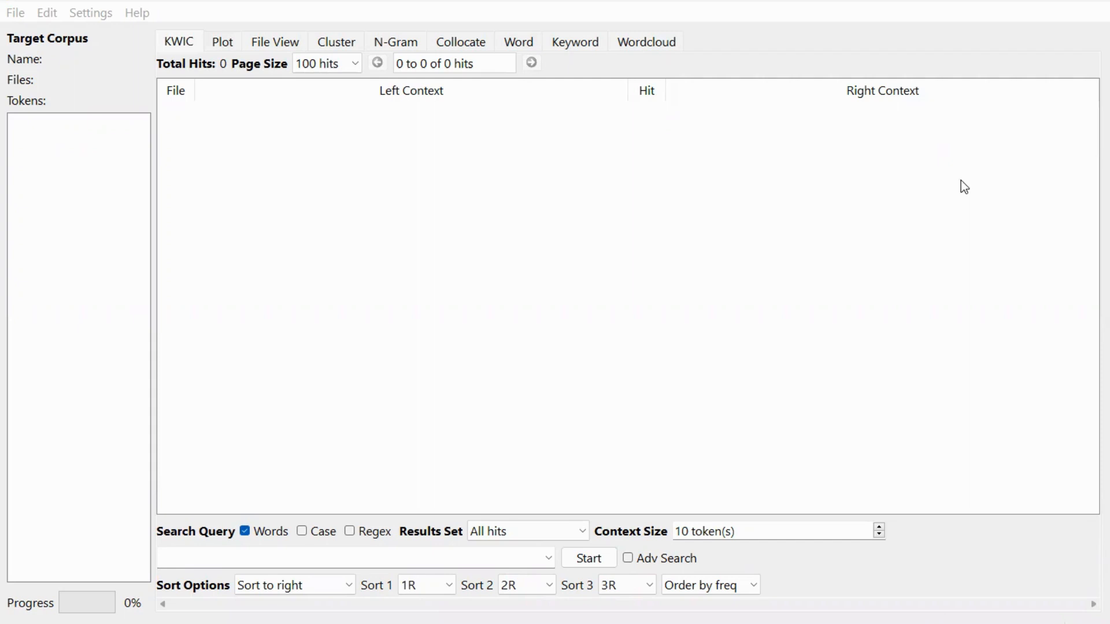
mouse_move(946, 177)
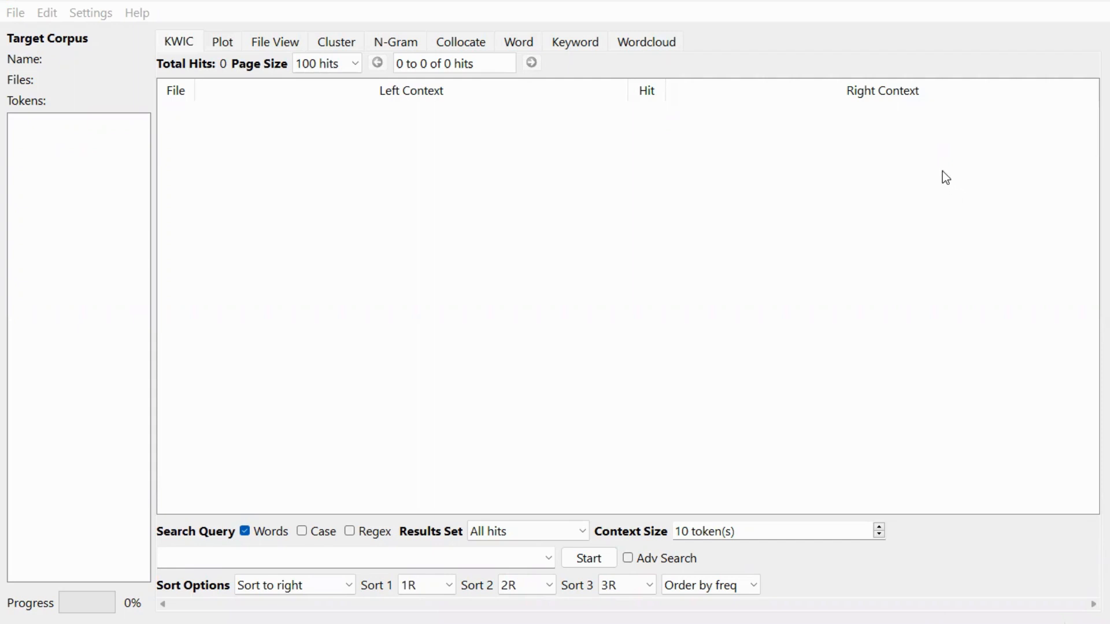
mouse_move(961, 168)
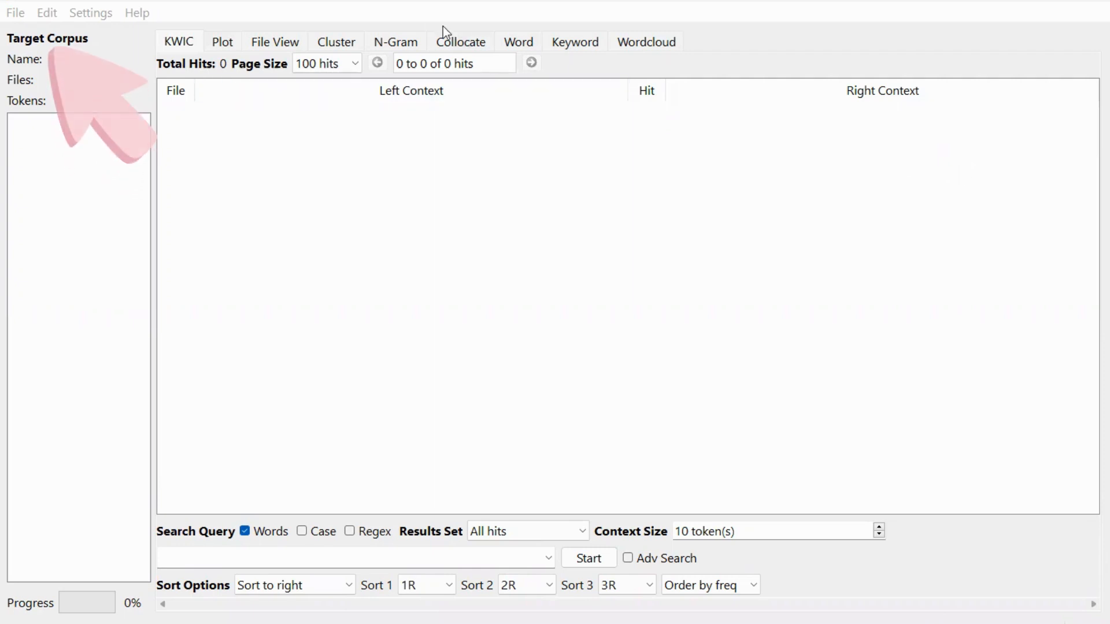
mouse_move(10, 31)
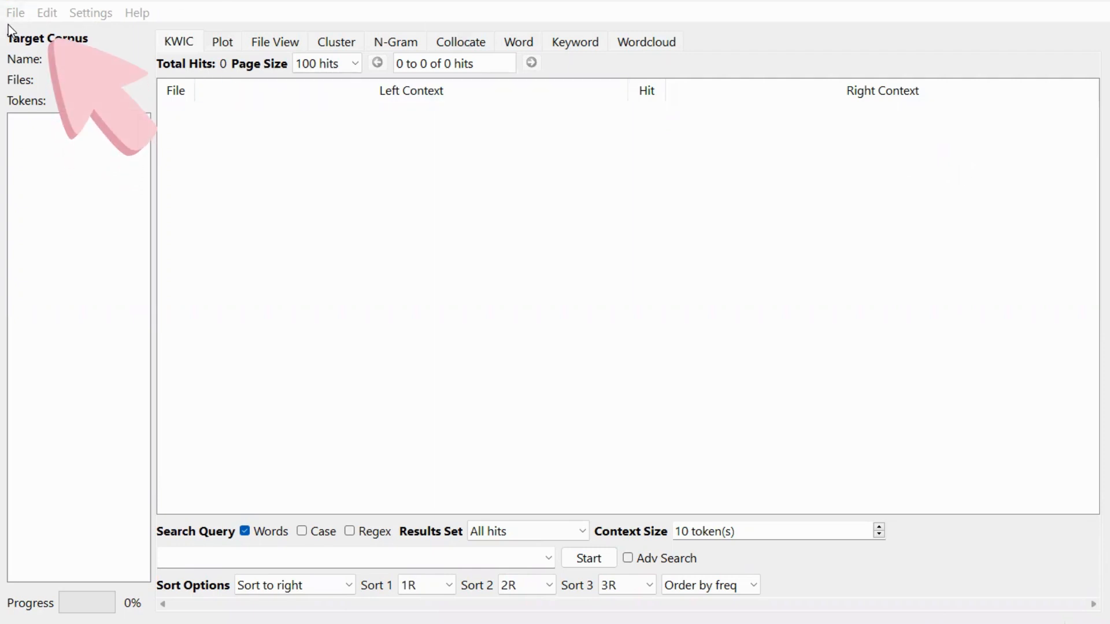
Step: Bring up the Corpus Manager from the File menu, listing default and user corpus databases
click(15, 13)
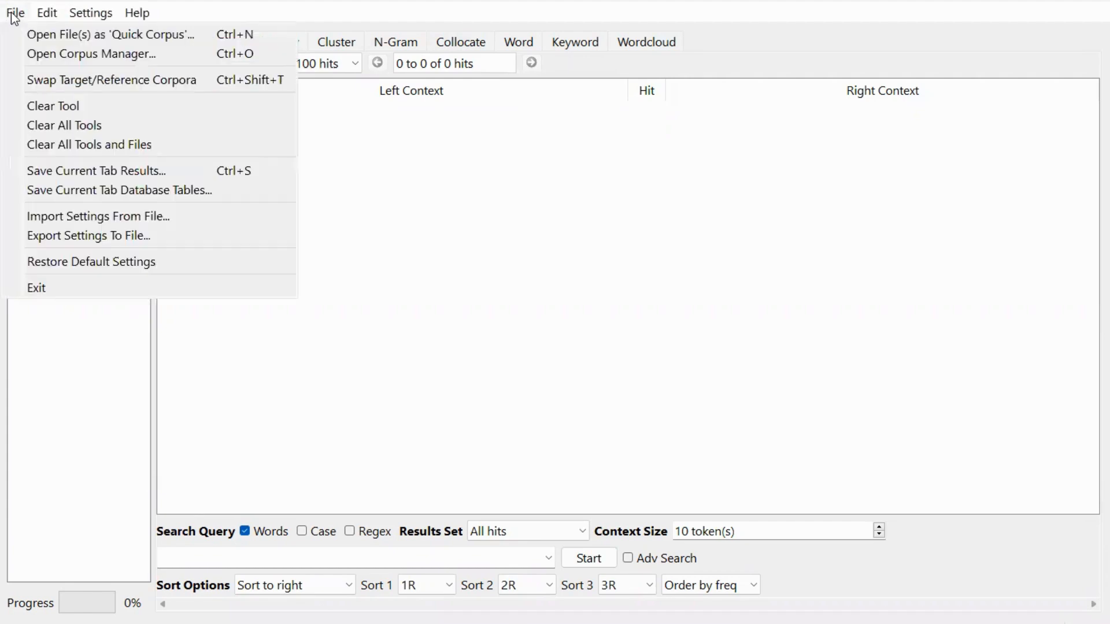
mouse_move(90, 55)
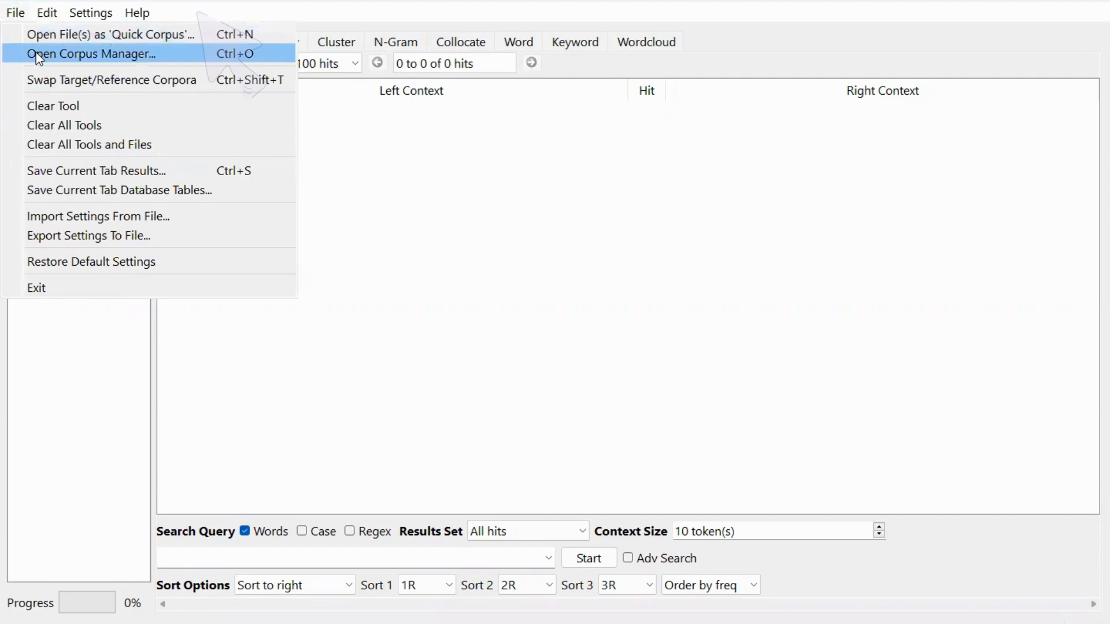
click(90, 54)
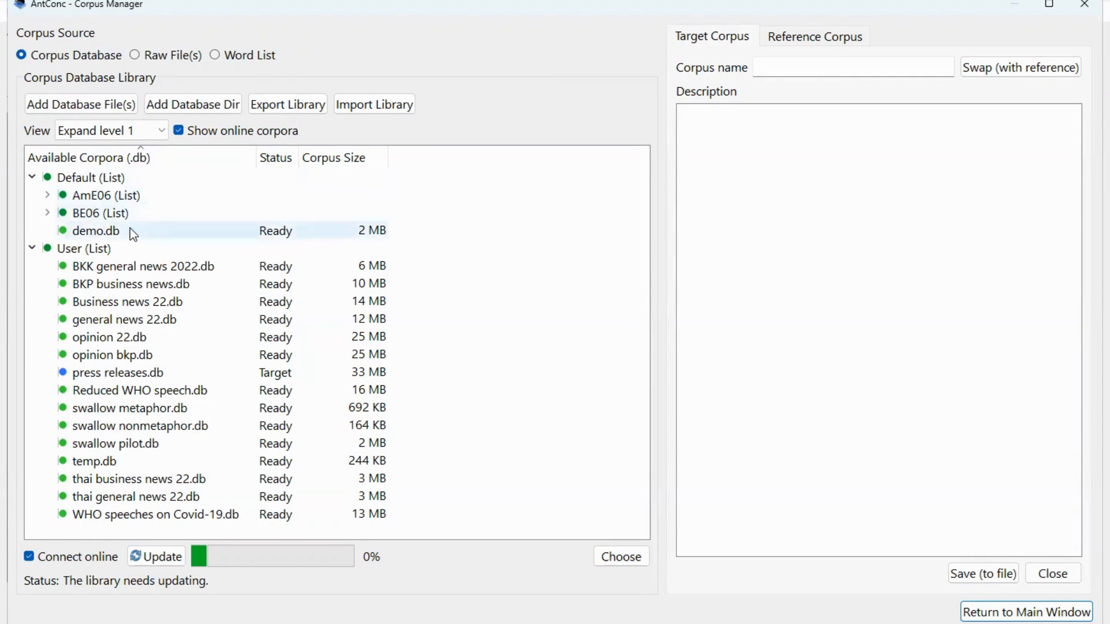
mouse_move(132, 241)
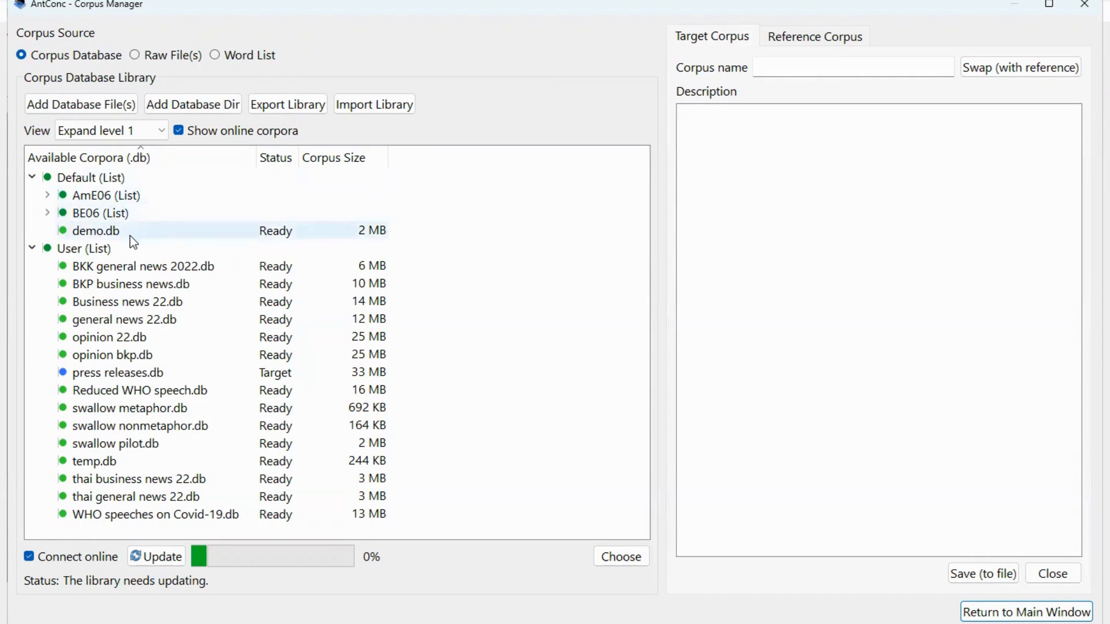
click(84, 249)
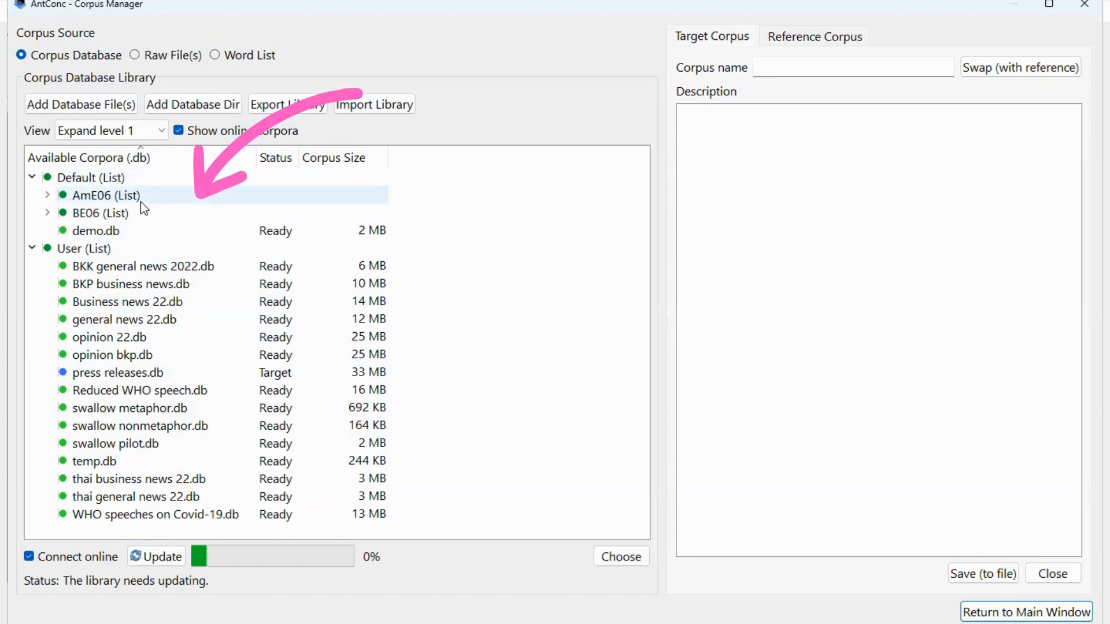
mouse_move(163, 203)
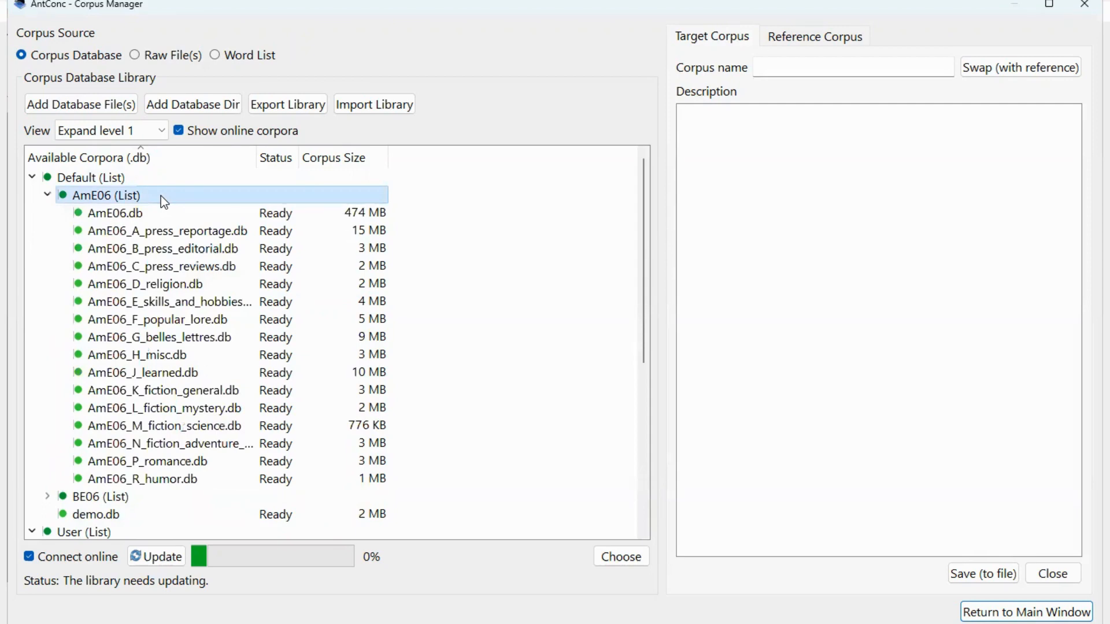
mouse_move(163, 210)
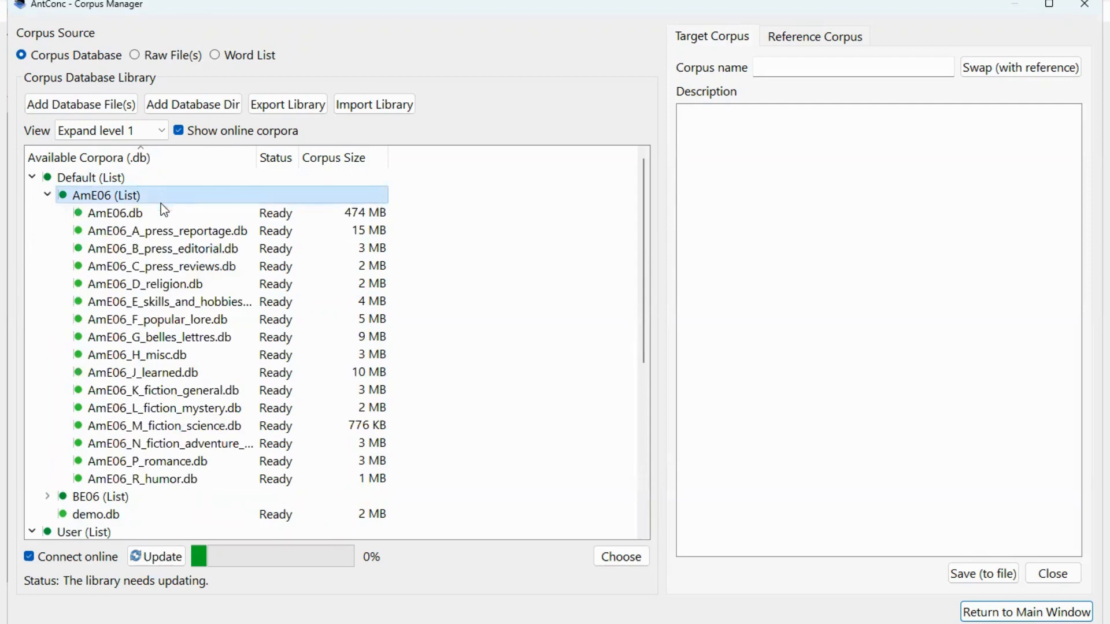
Step: Expand the AmE06 list and set AmE06.db (American English 2006, 500 files) as the target corpus
click(115, 212)
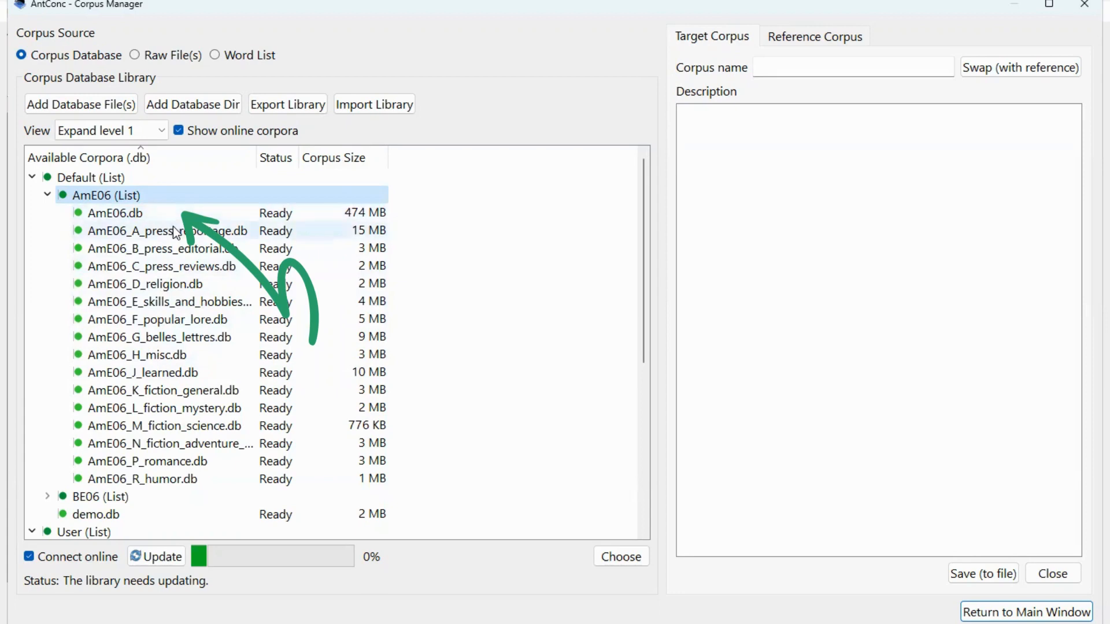
click(114, 213)
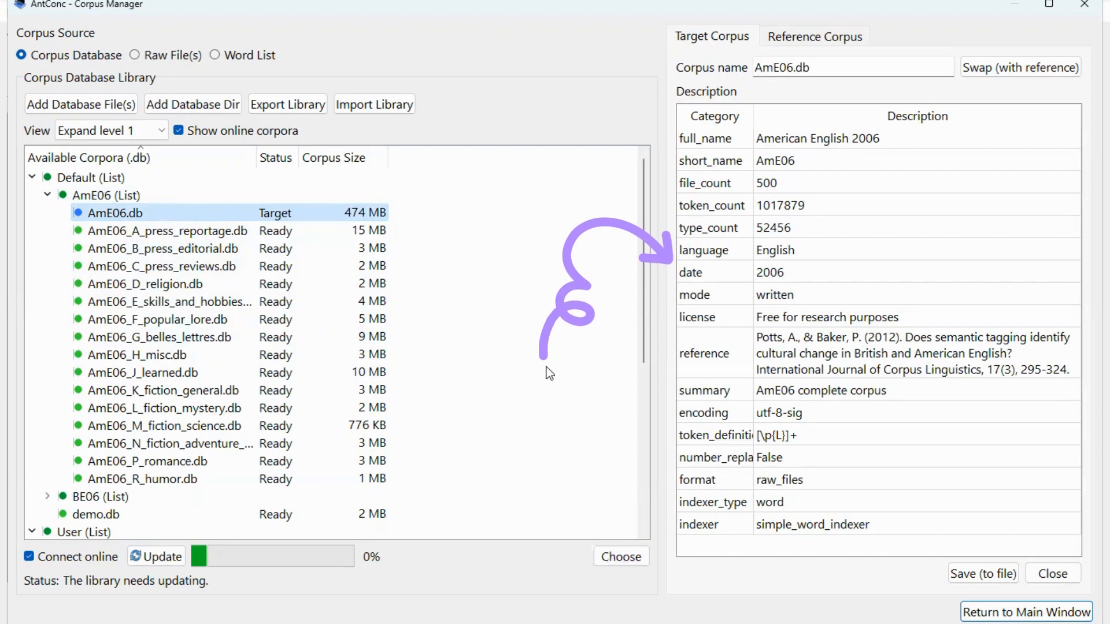
mouse_move(760, 392)
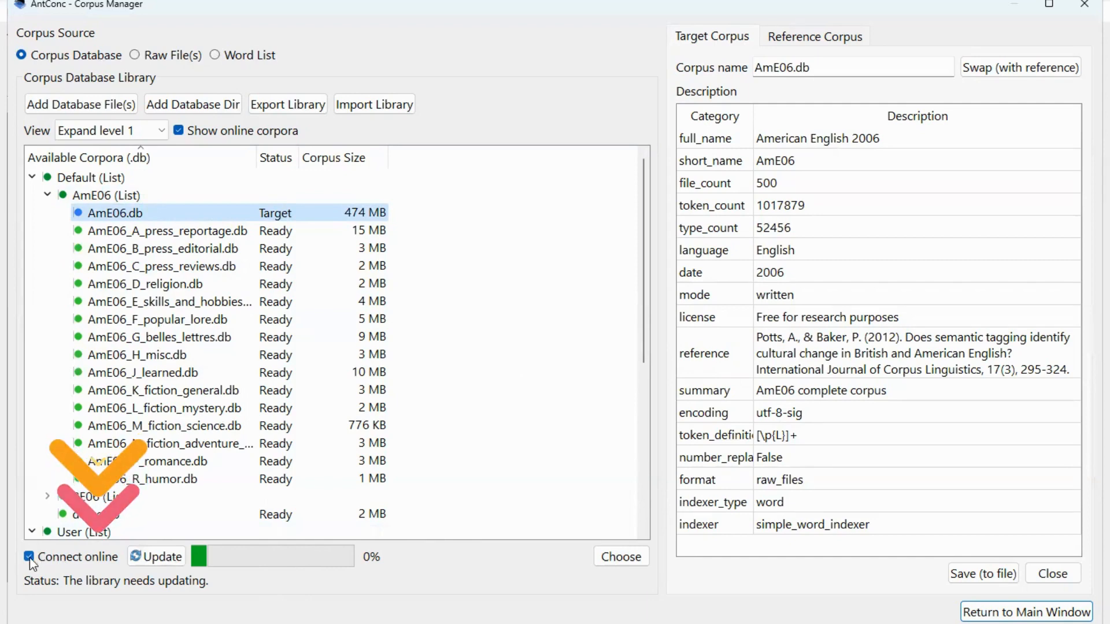
mouse_move(51, 565)
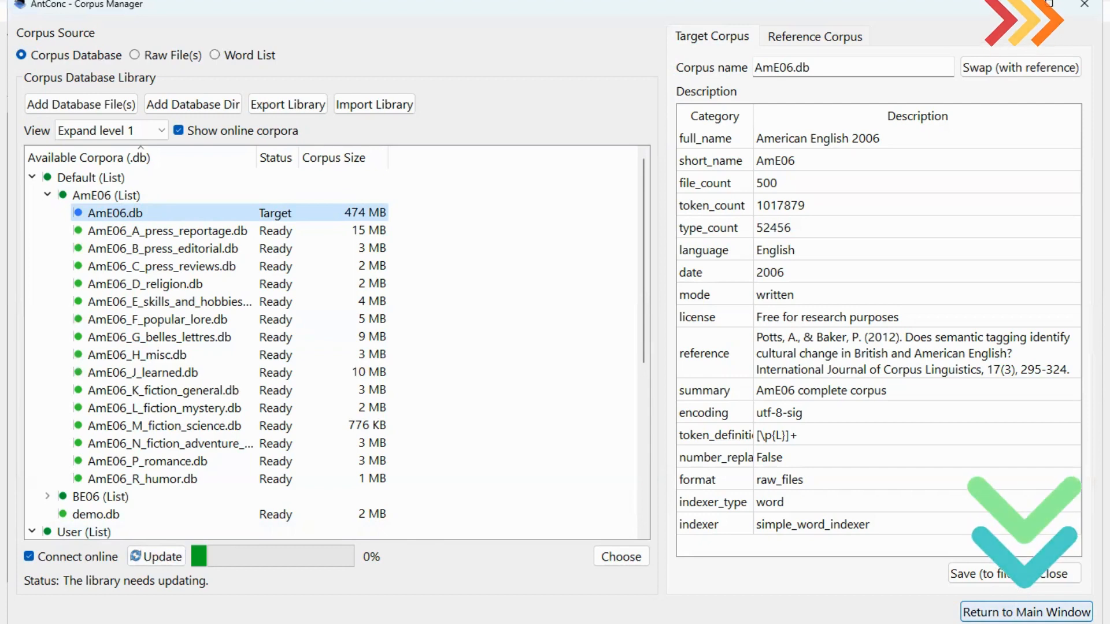
Step: Return to the main window with AmE06 loaded, showing 500 files and 1,017,879 tokens
click(1026, 612)
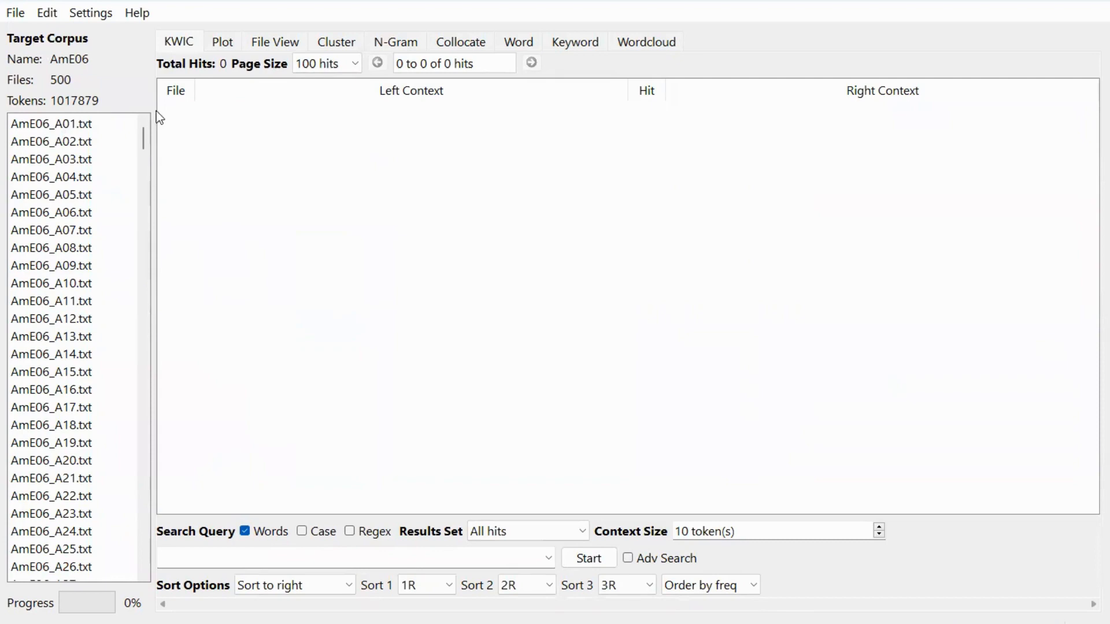
mouse_move(503, 340)
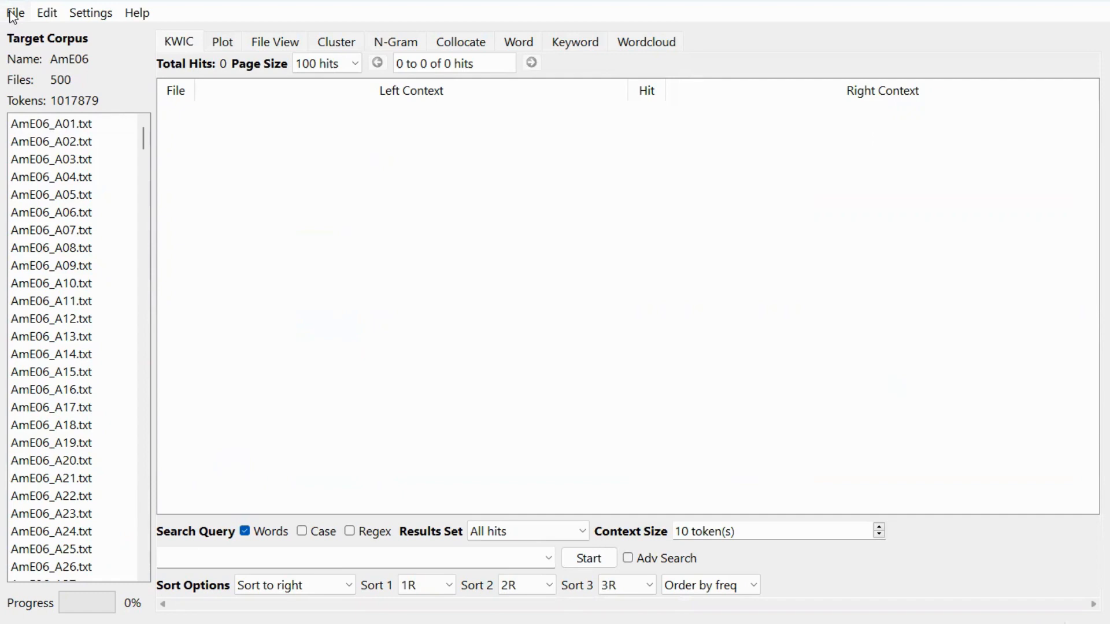
Step: Reopen the Corpus Manager and switch to the Raw Files Corpus Builder
click(14, 12)
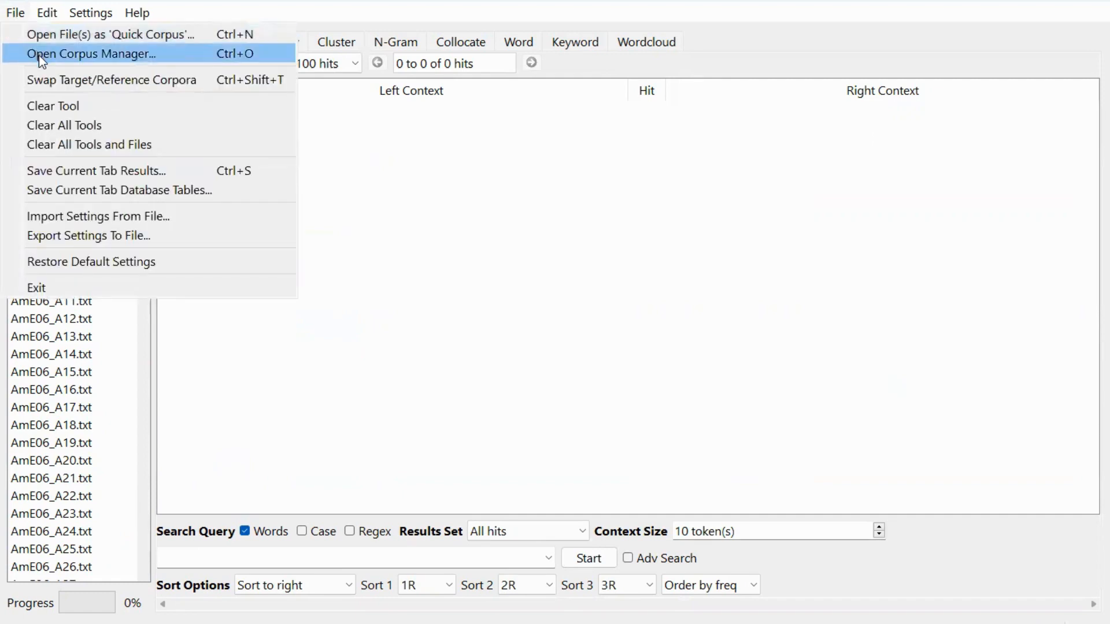
click(90, 54)
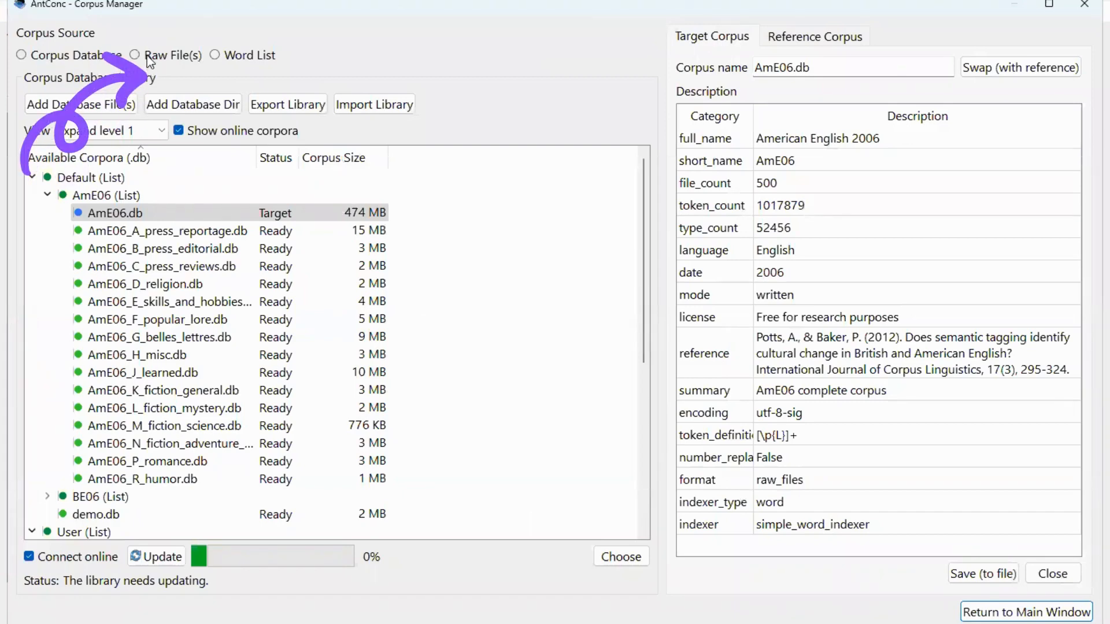
click(134, 56)
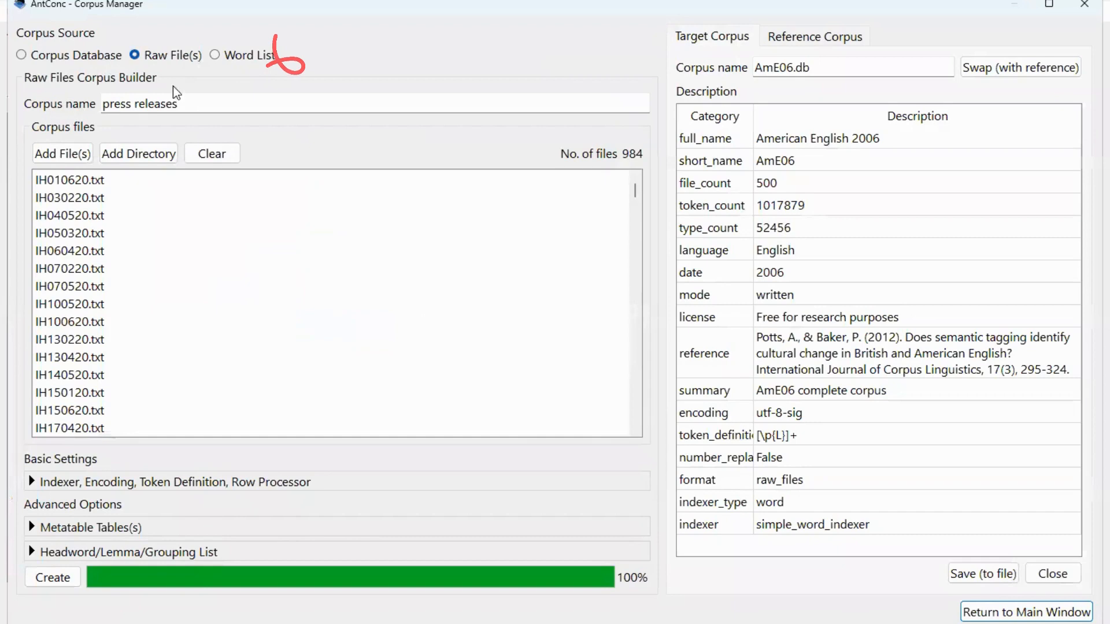
Step: Name the new corpus 'reduced WHO speech 2' and start adding a whole directory of files
click(210, 152)
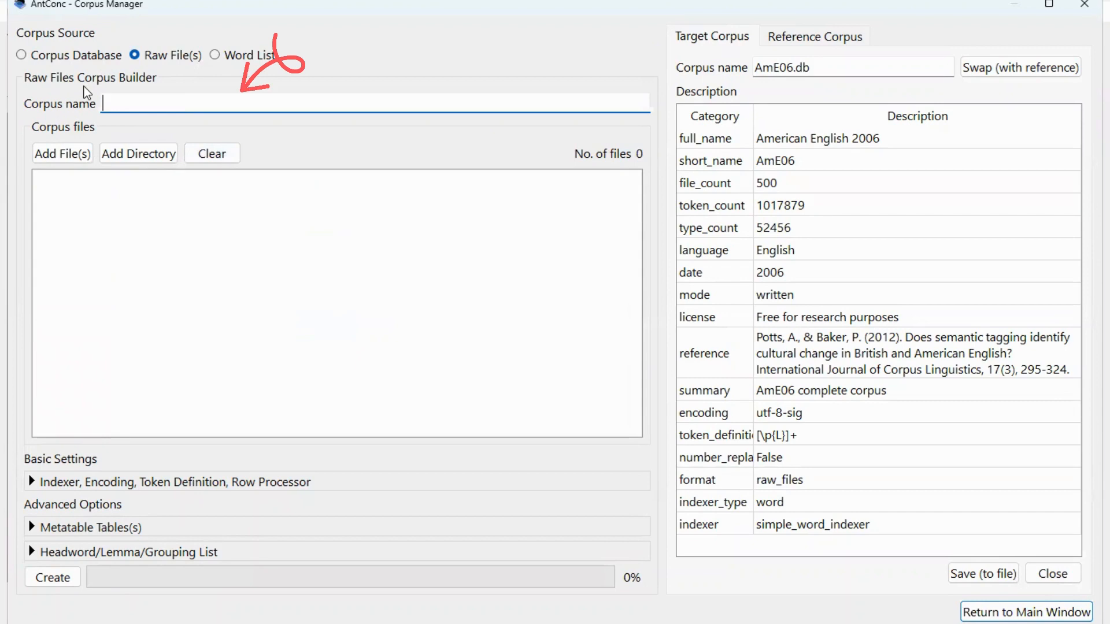
text(reduced WHO speech 2)
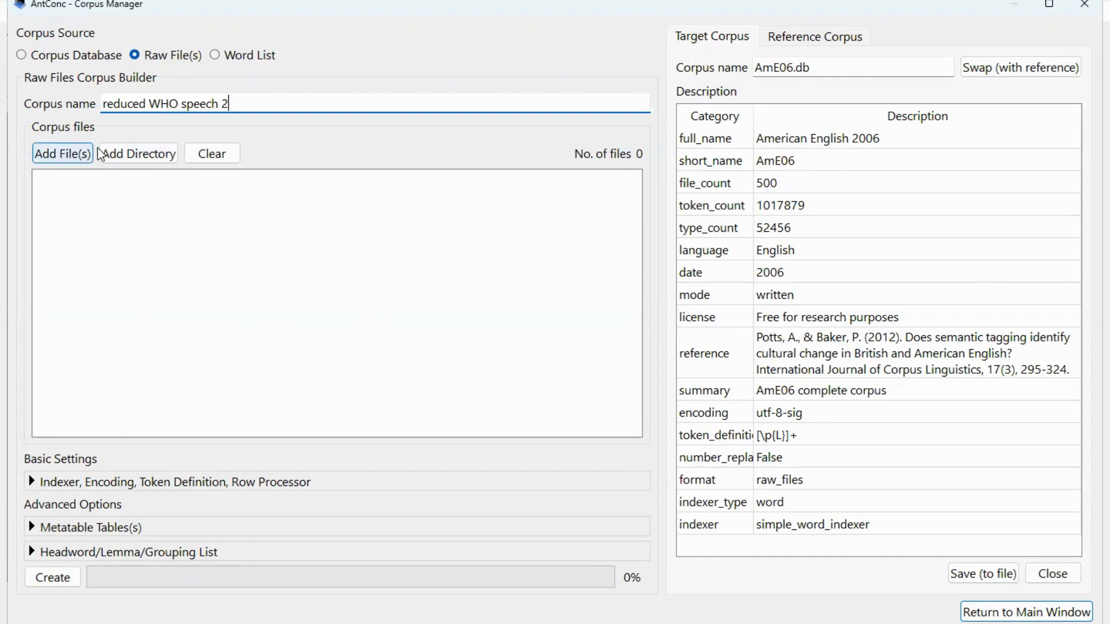
click(141, 154)
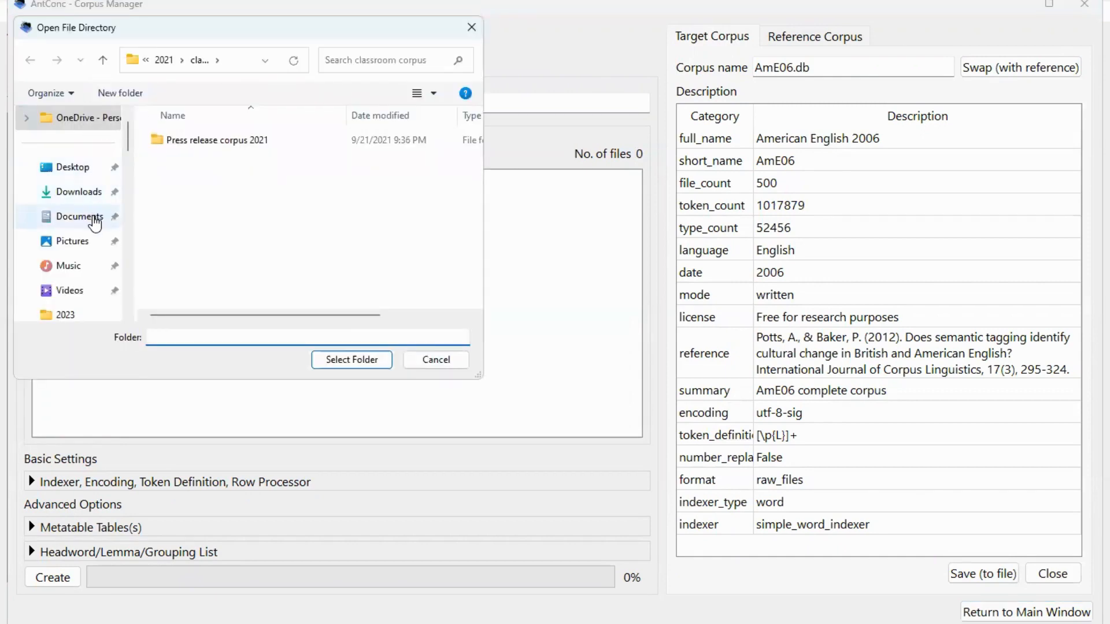
Step: Add the Reduced WHO speech folder from Documents and create the 50-file corpus as target
click(79, 216)
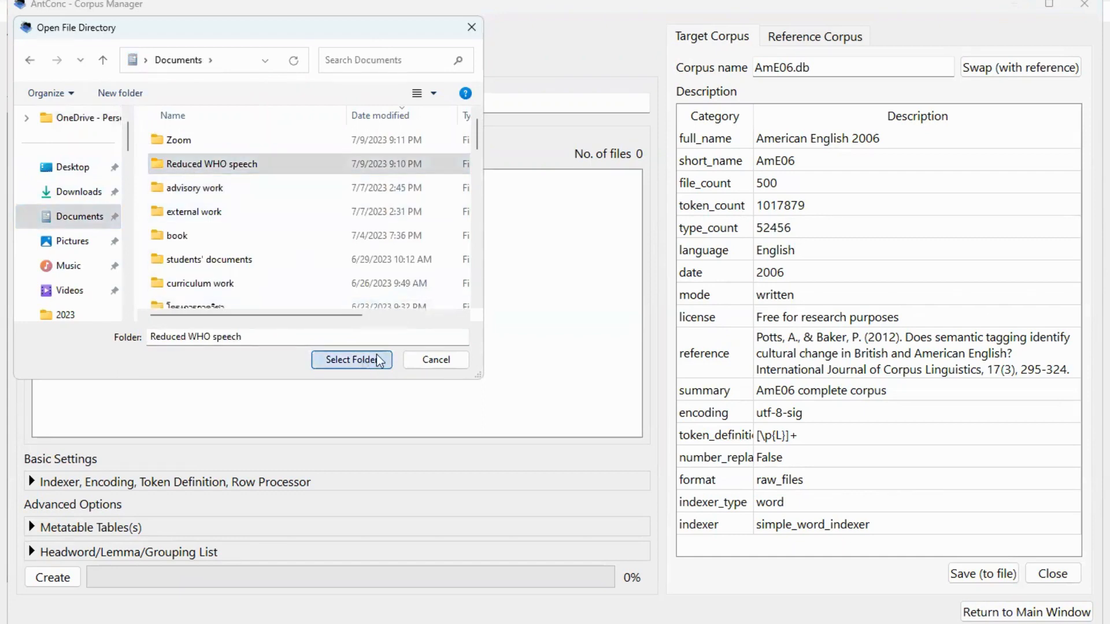
click(352, 359)
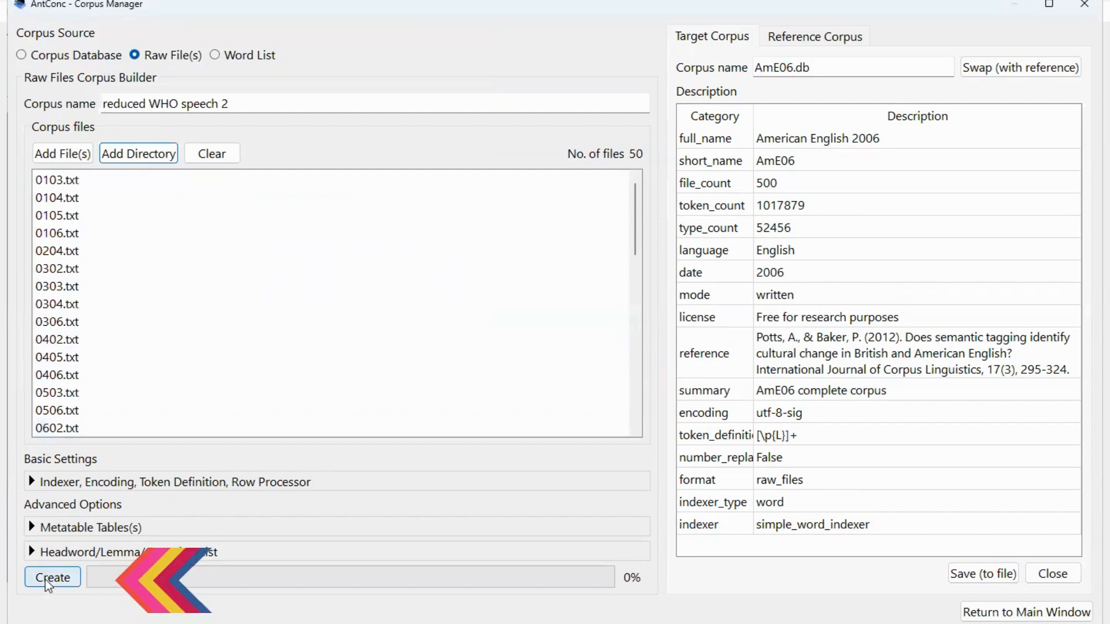
click(52, 578)
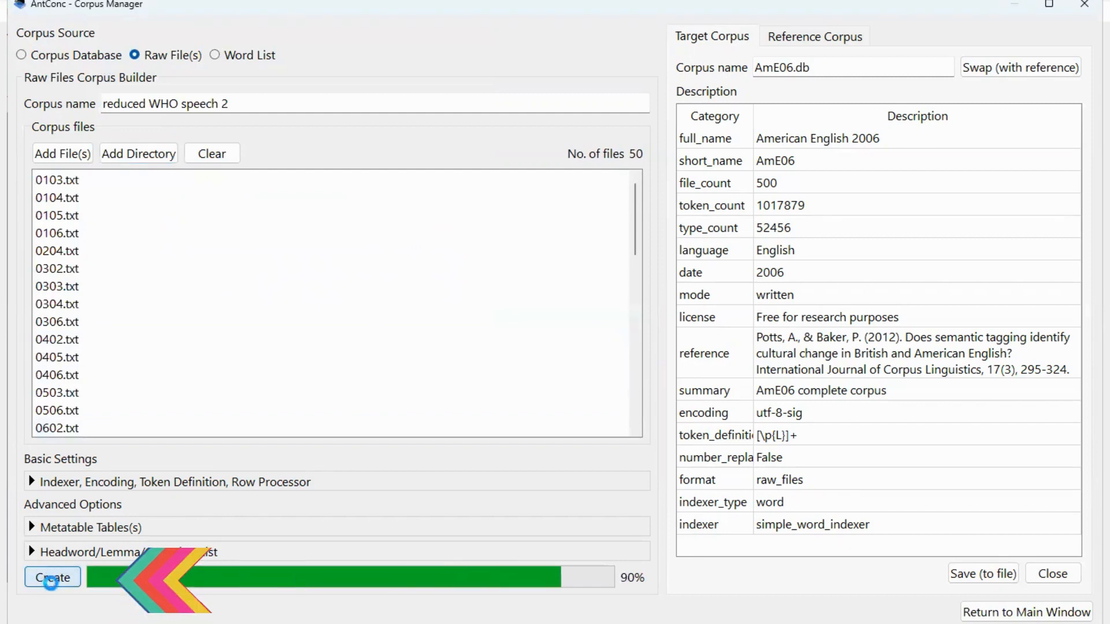
click(52, 578)
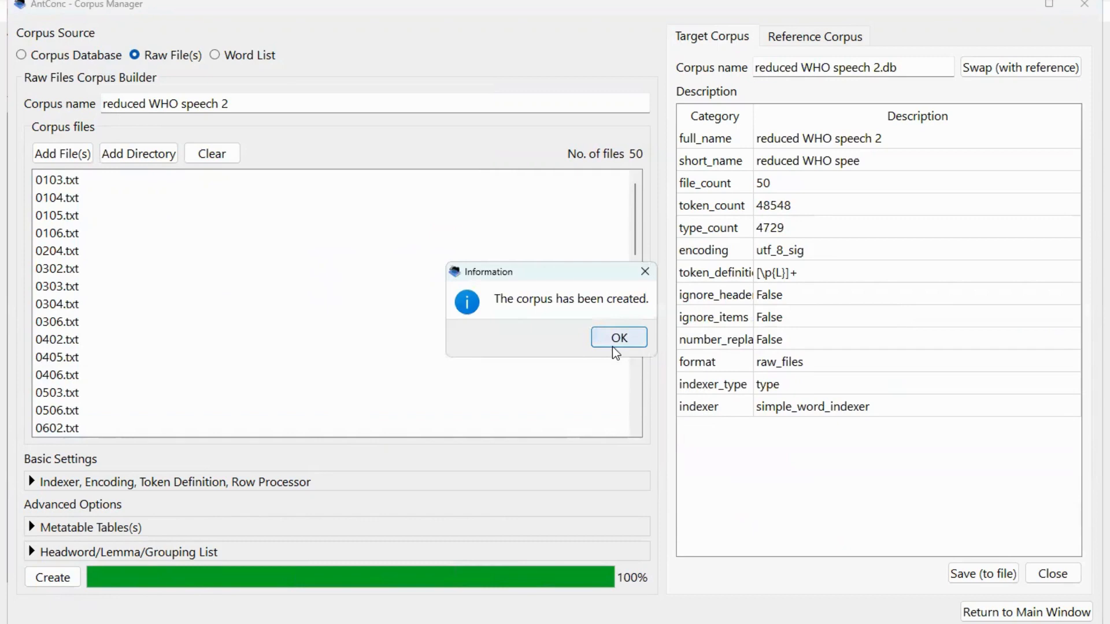
click(617, 336)
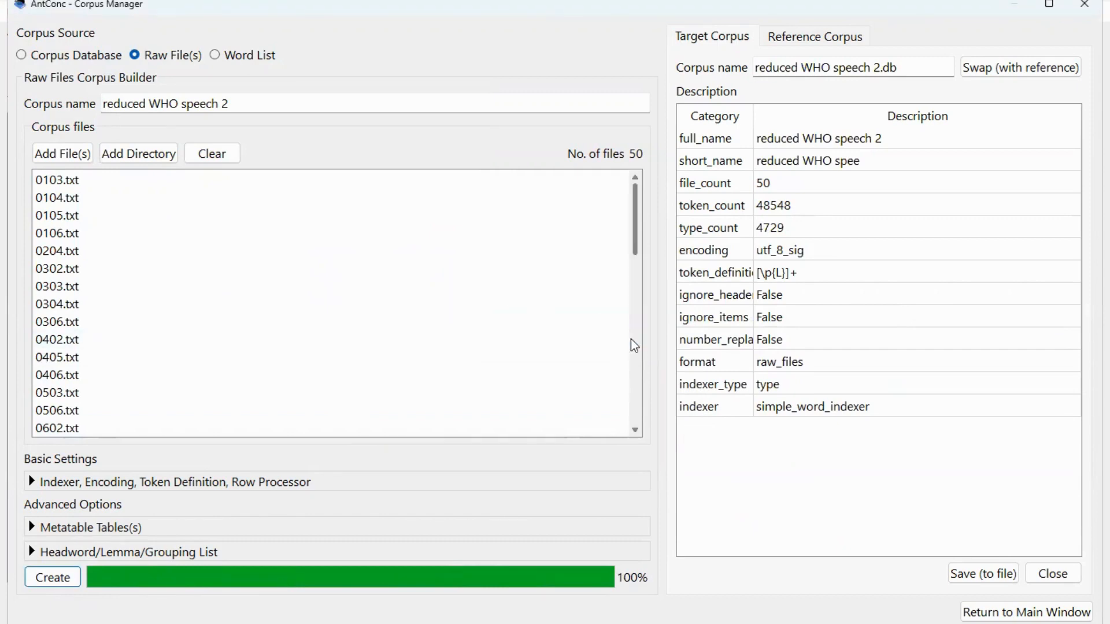
mouse_move(636, 216)
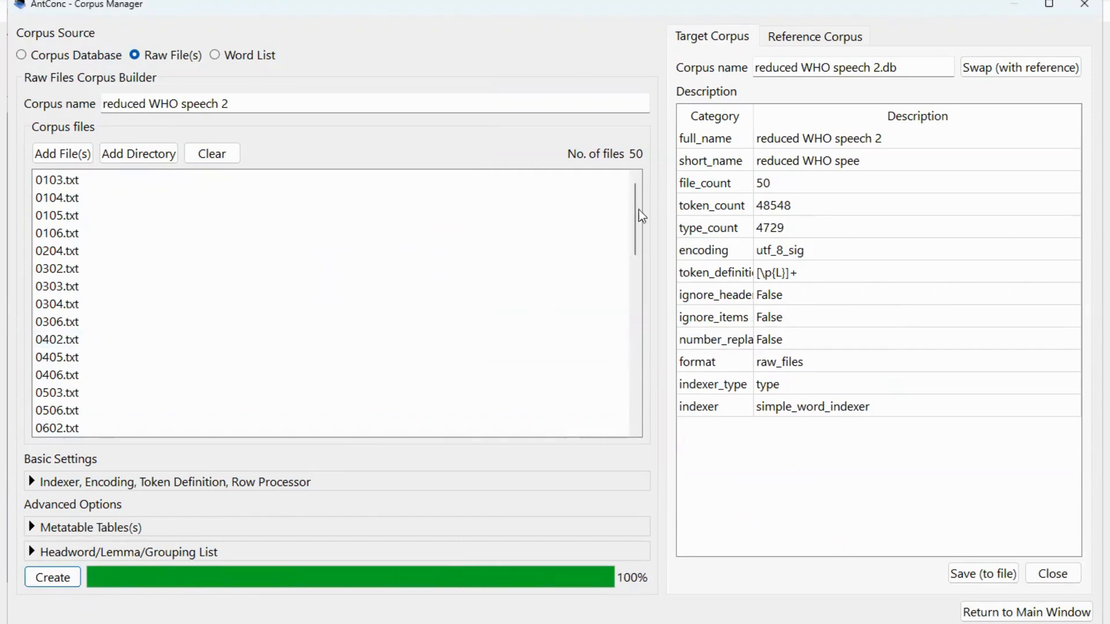
Step: Switch back to the corpus database library and start exporting it, with reduced WHO speech 2.db as target
click(21, 55)
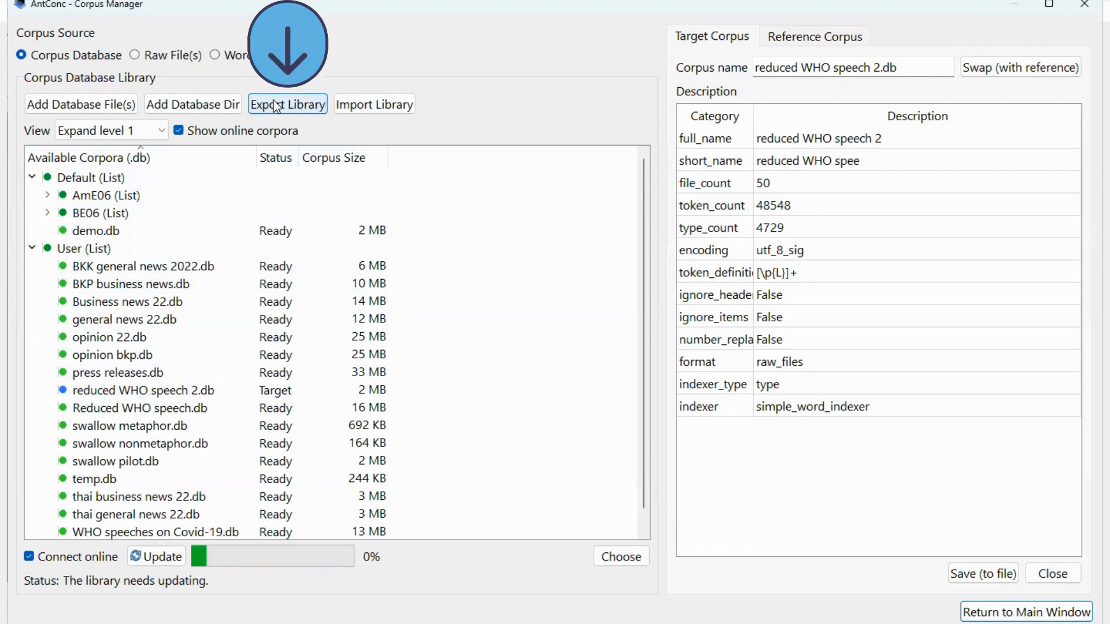
click(288, 104)
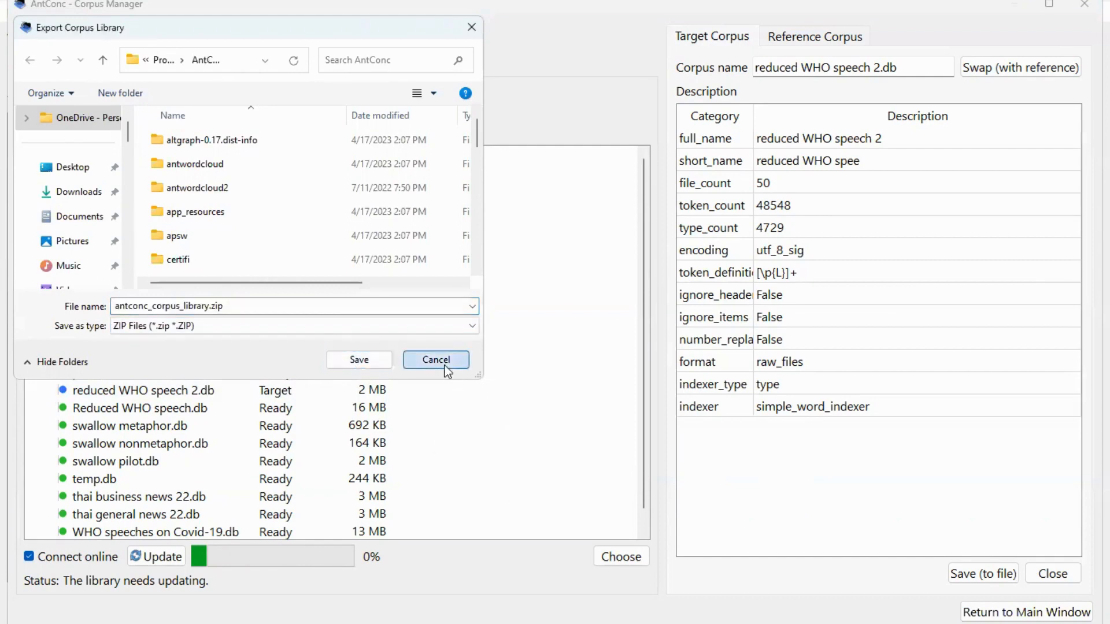
Step: Cancel the export, start an import, close its file chooser and decline merging, leaving the library unchanged
click(435, 359)
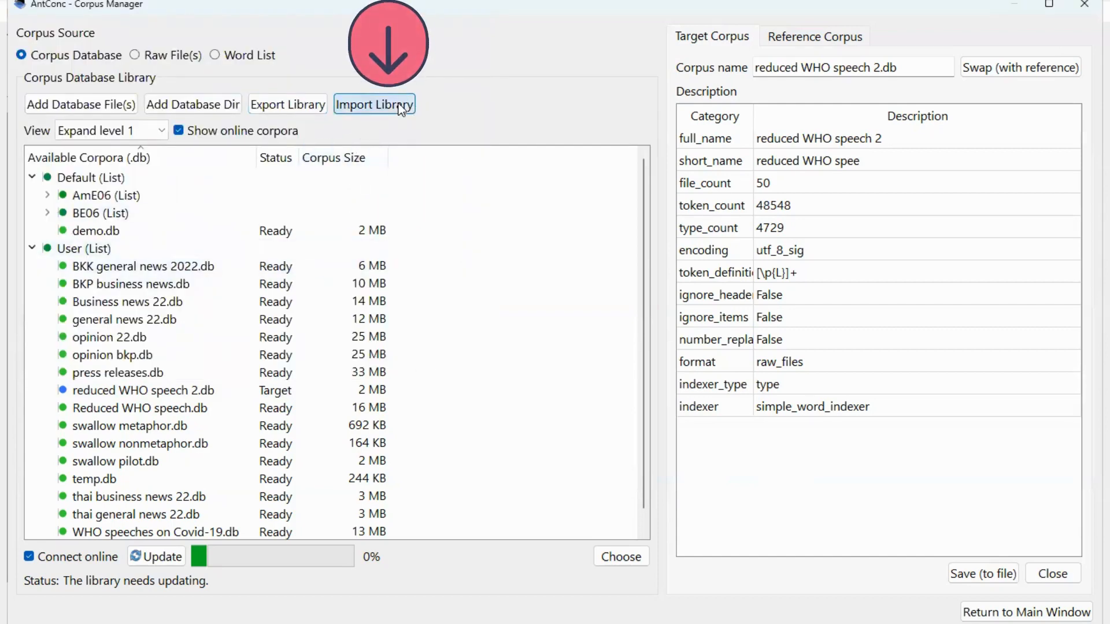
click(375, 104)
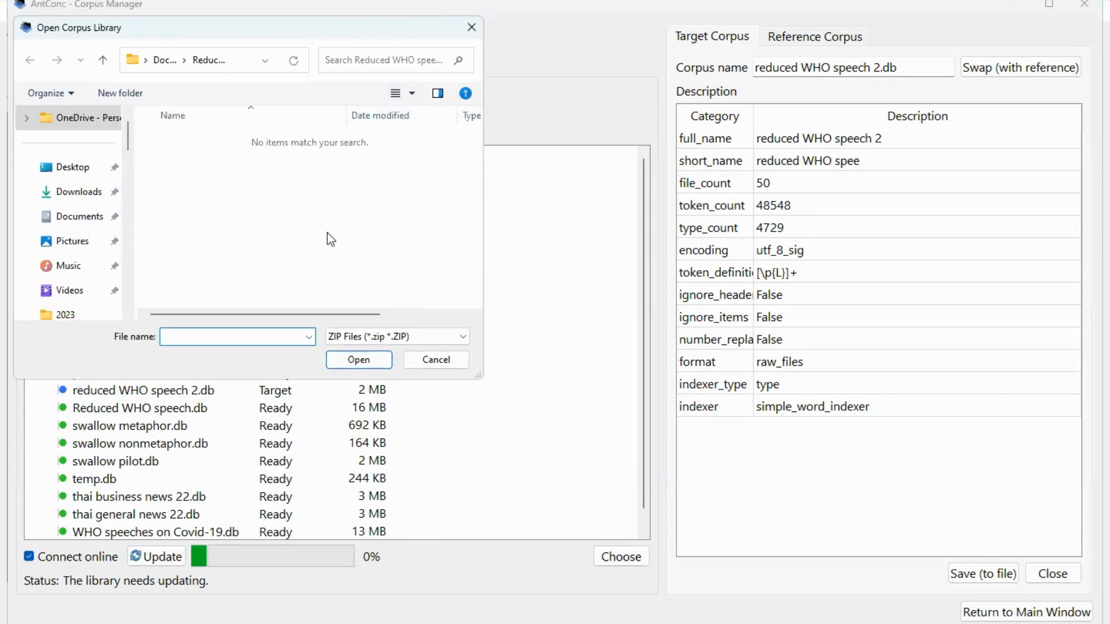
click(237, 336)
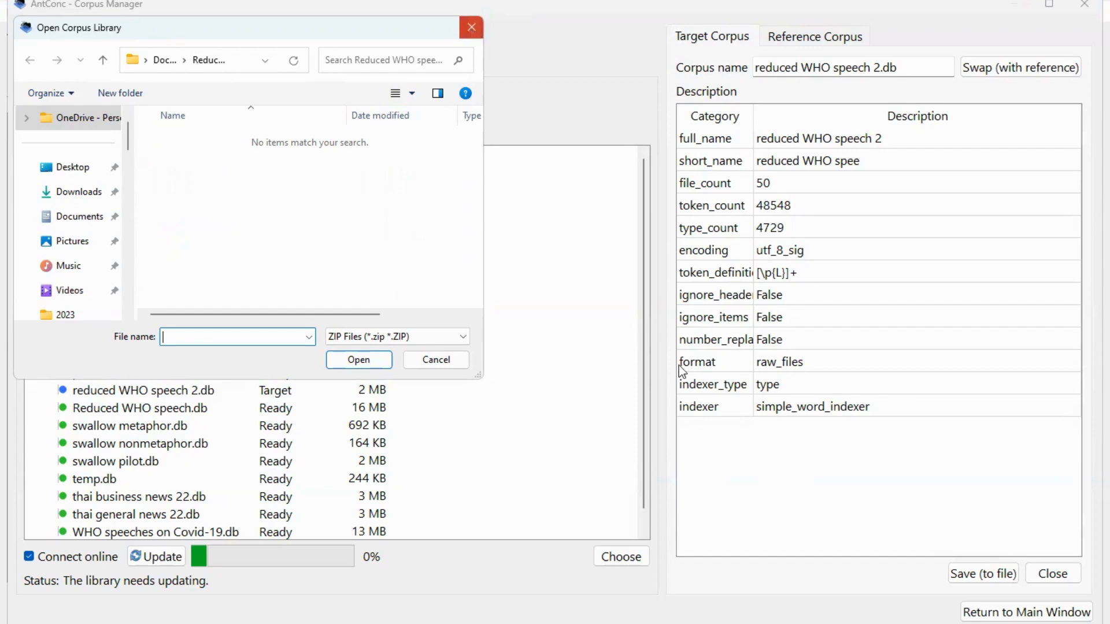
click(358, 360)
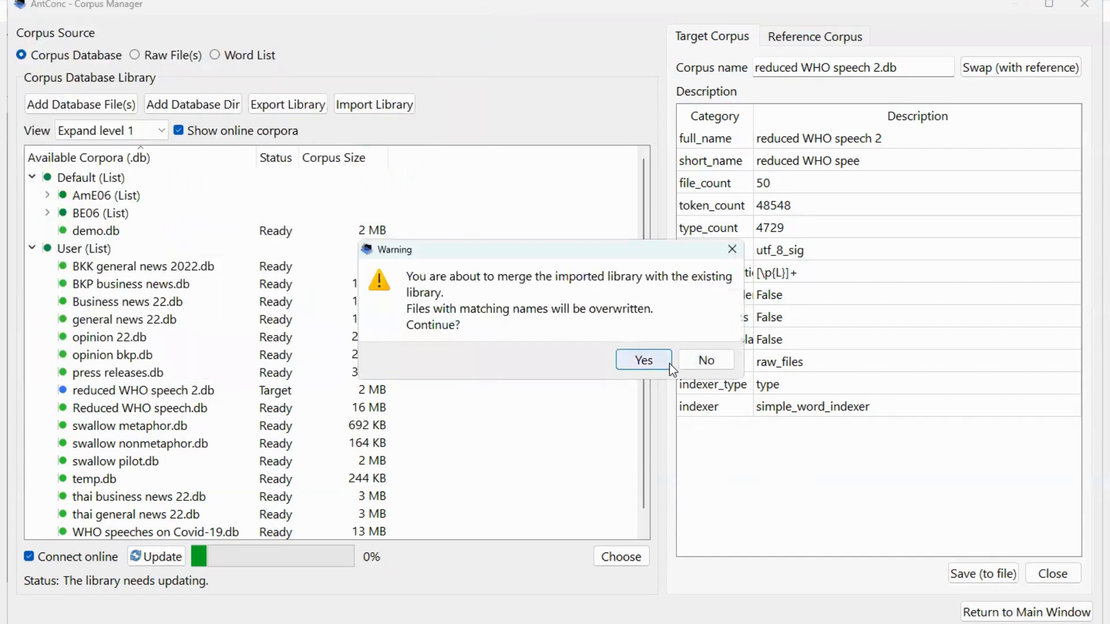
mouse_move(721, 343)
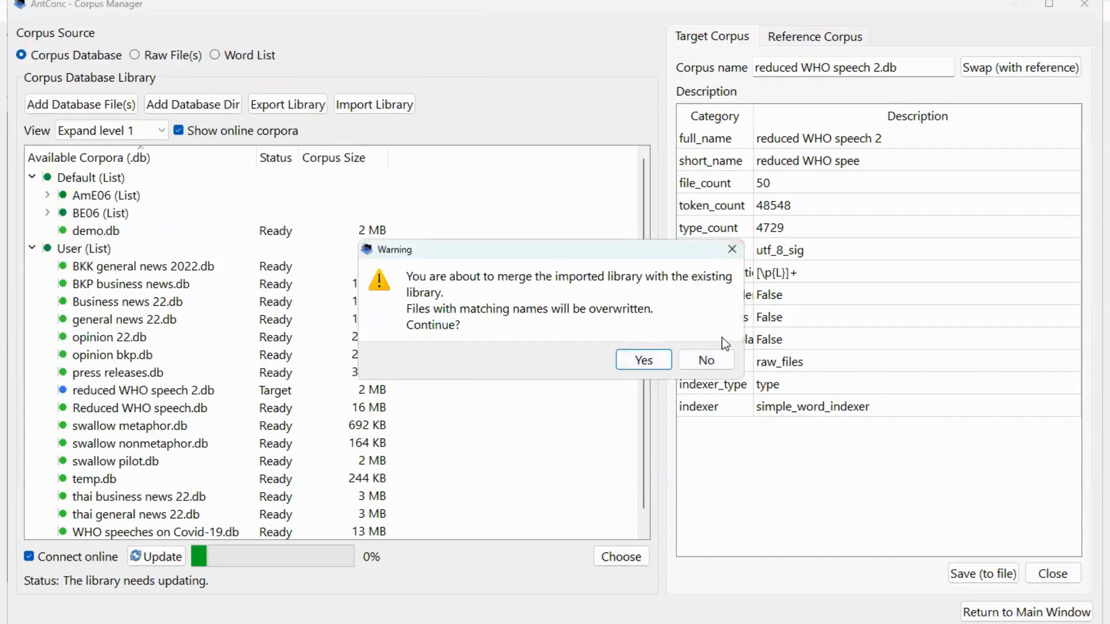
click(641, 361)
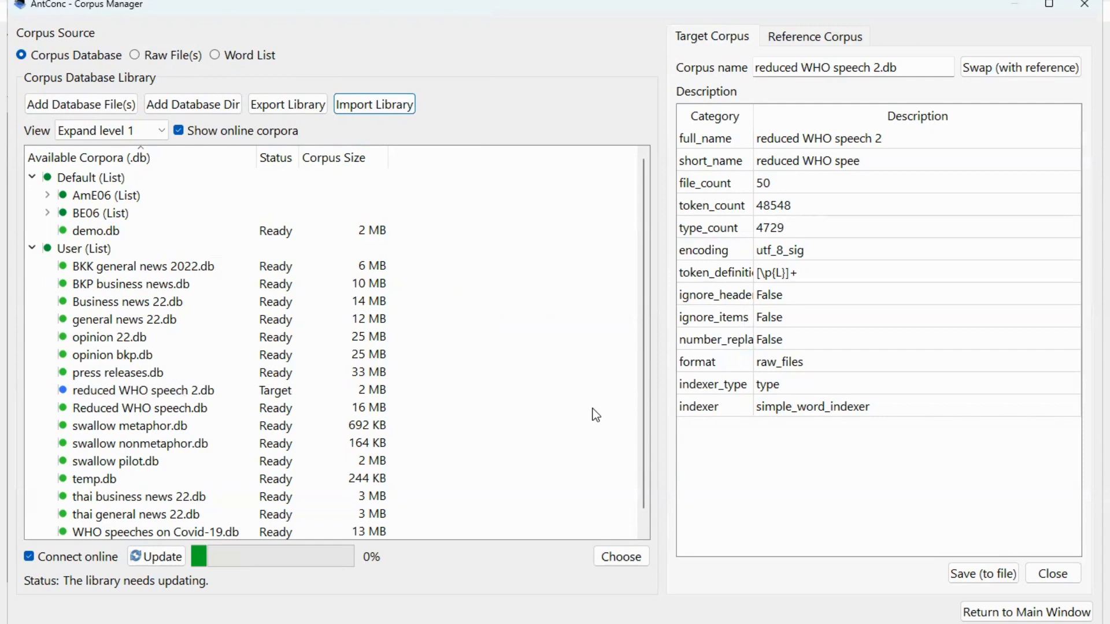
mouse_move(607, 423)
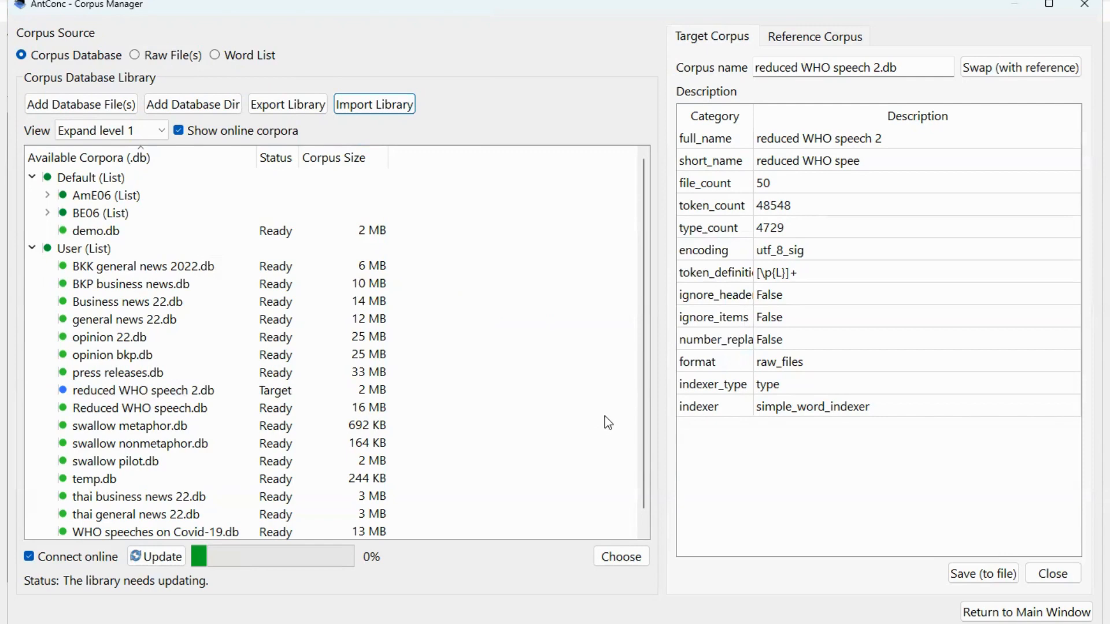
mouse_move(607, 446)
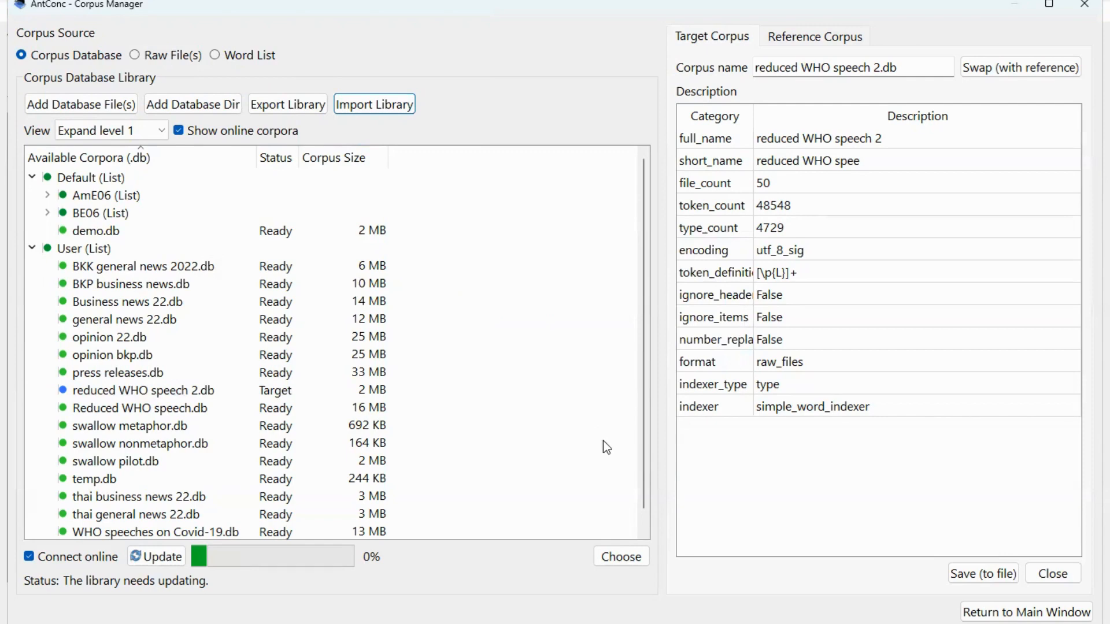
mouse_move(597, 450)
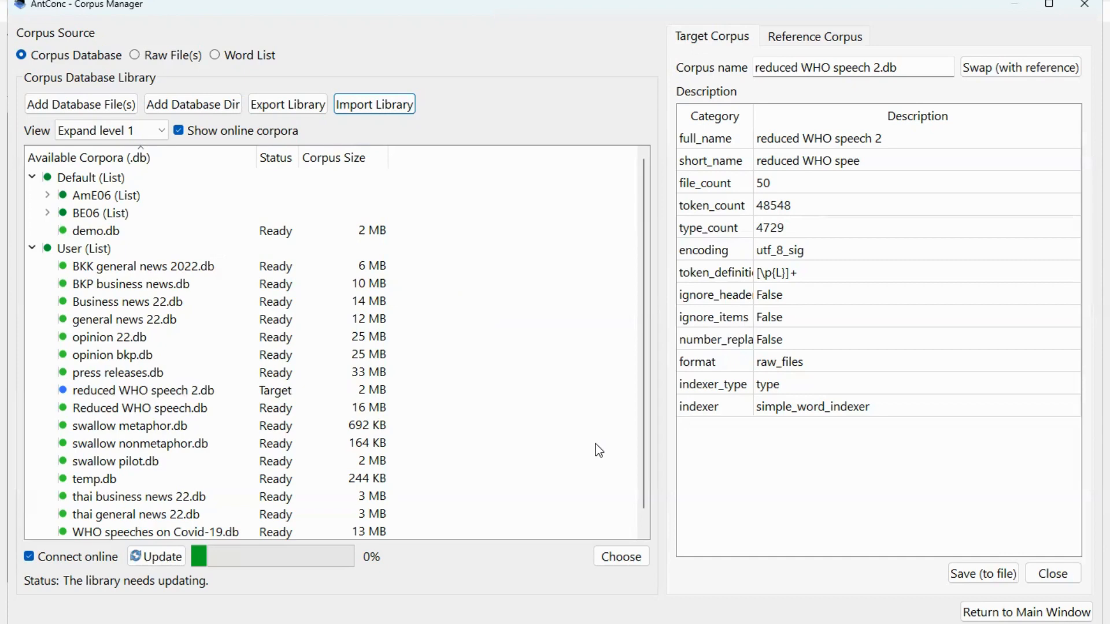
mouse_move(600, 458)
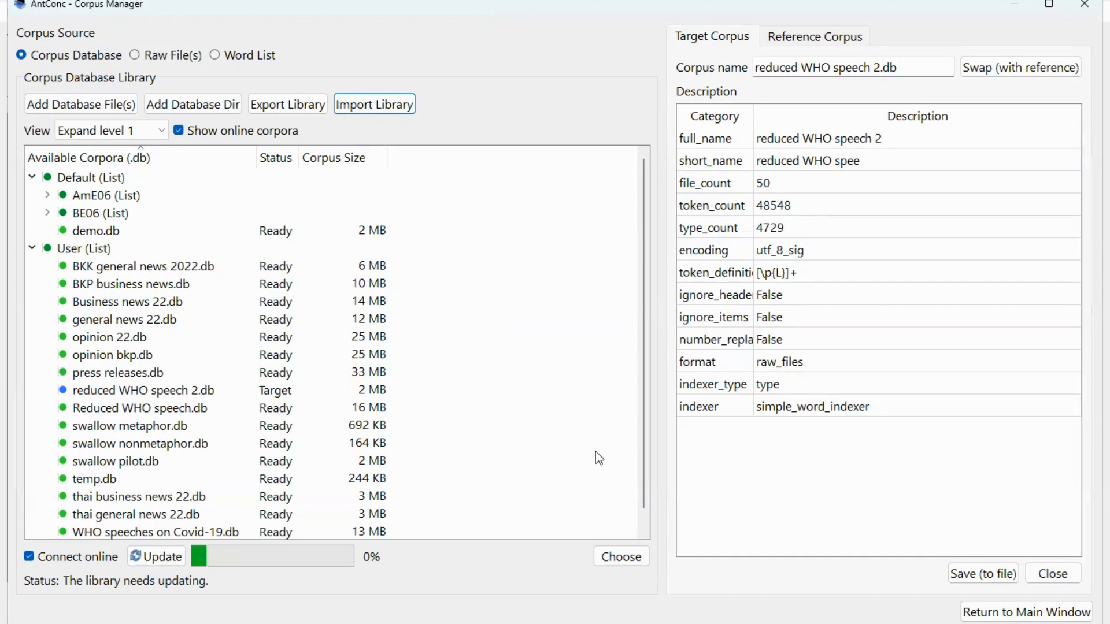
mouse_move(592, 446)
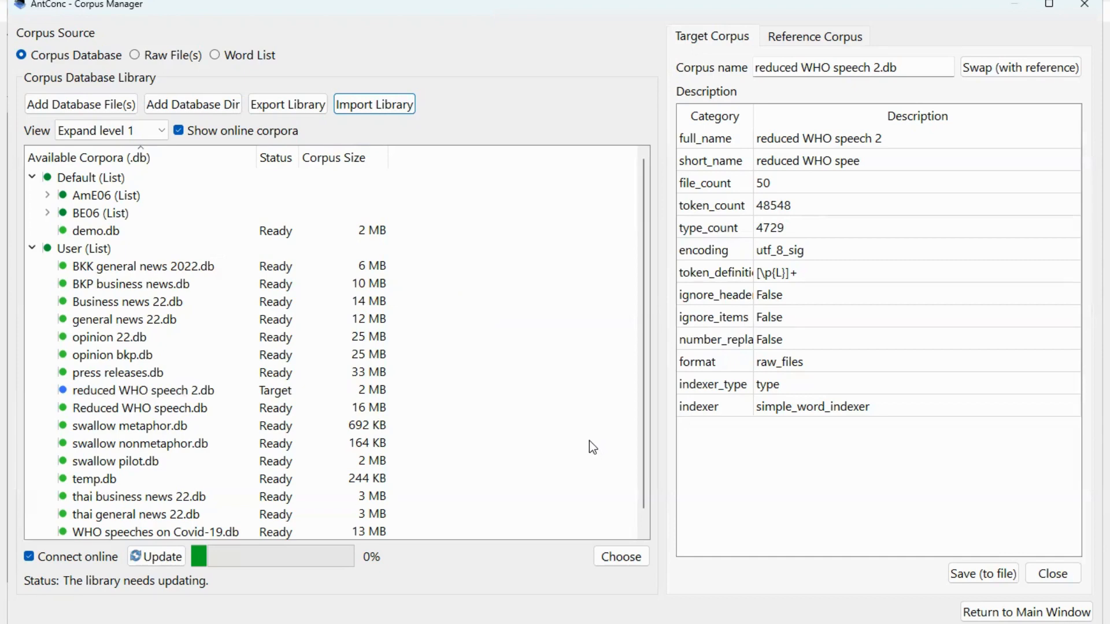